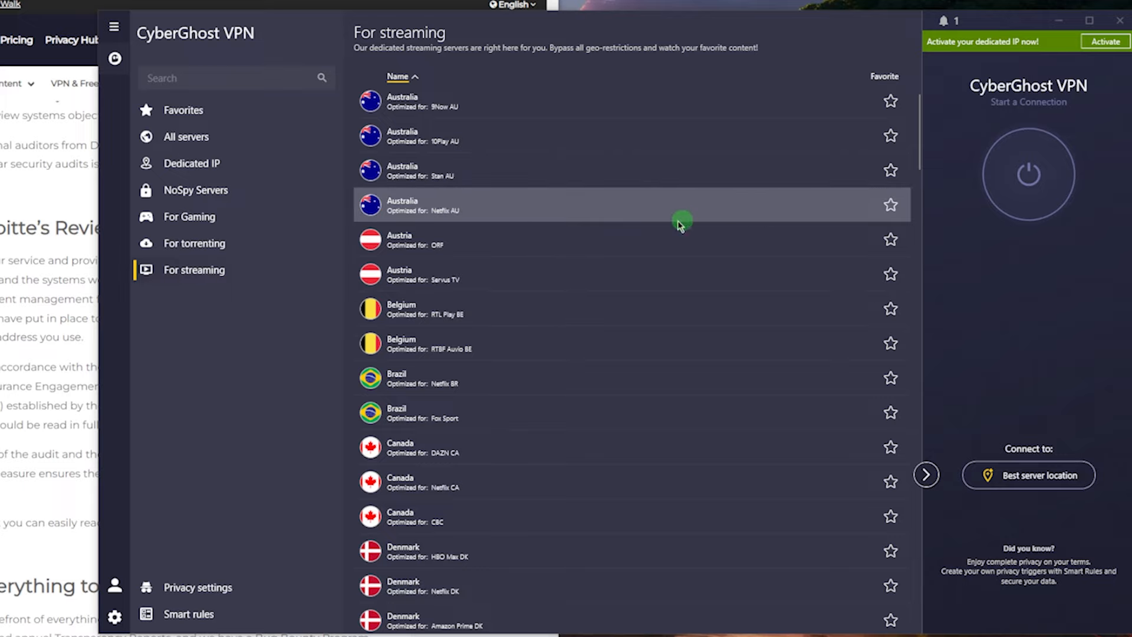
mouse_move(673, 222)
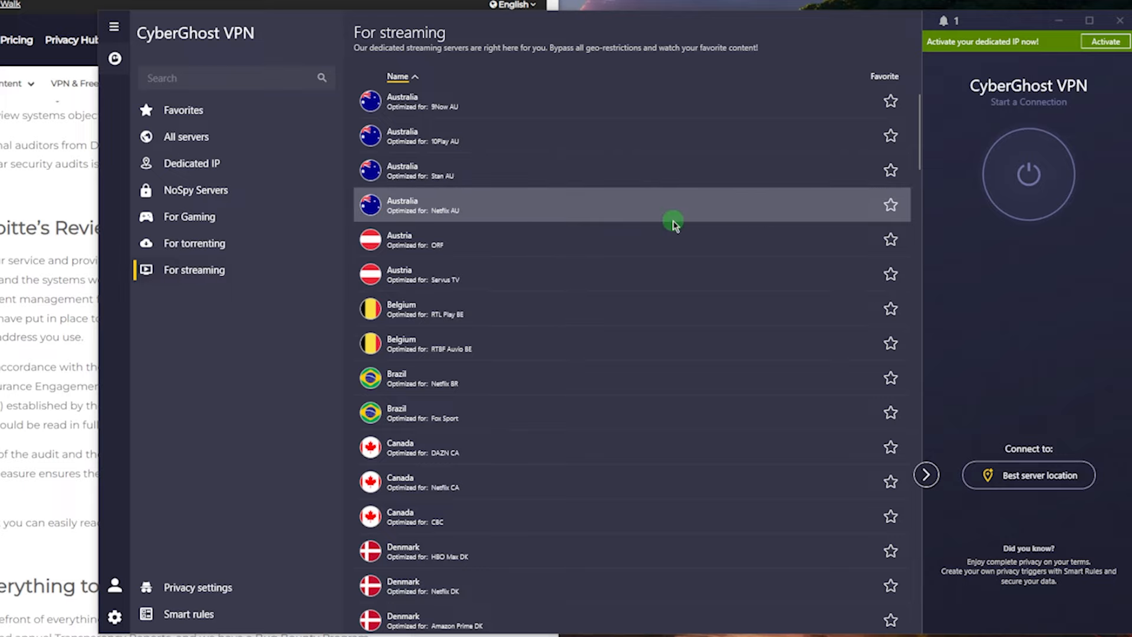
mouse_move(473, 309)
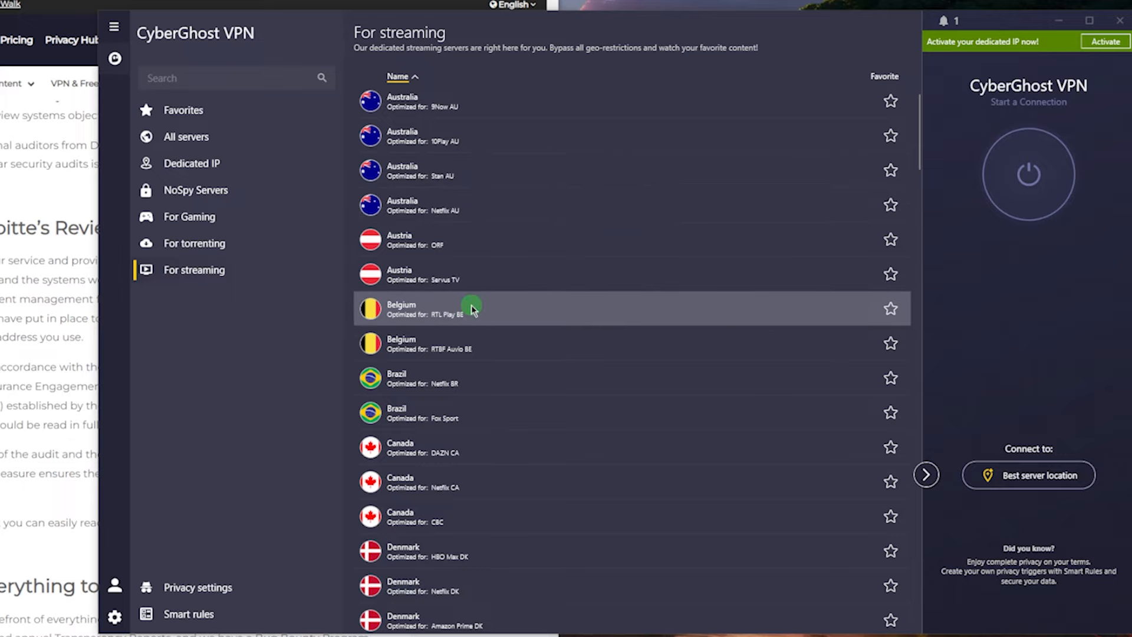
mouse_move(488, 312)
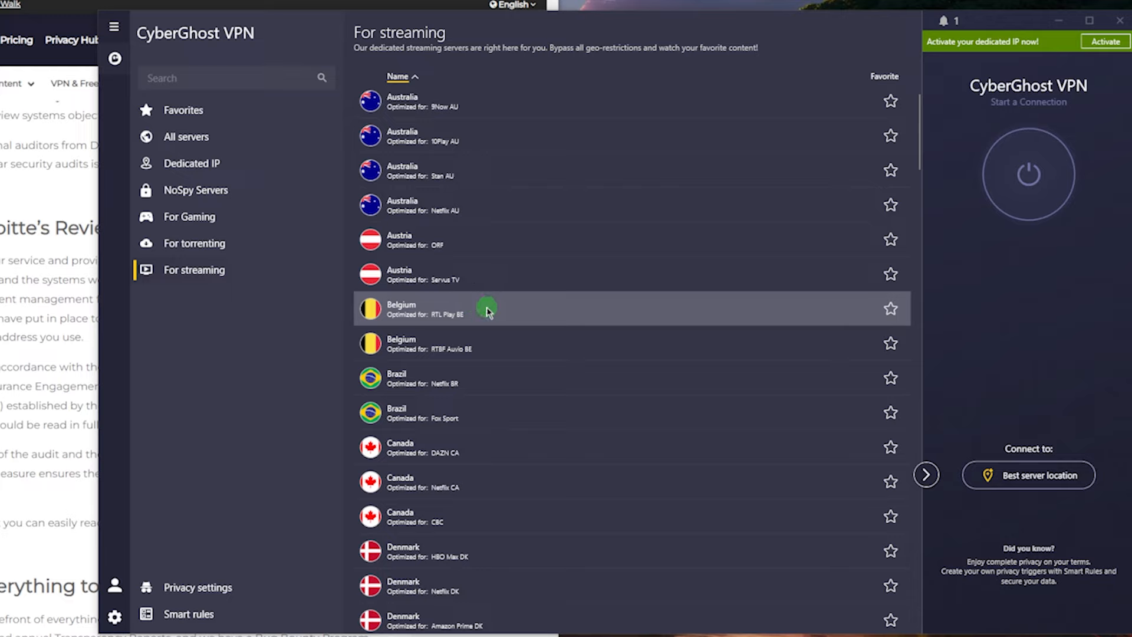
mouse_move(452, 281)
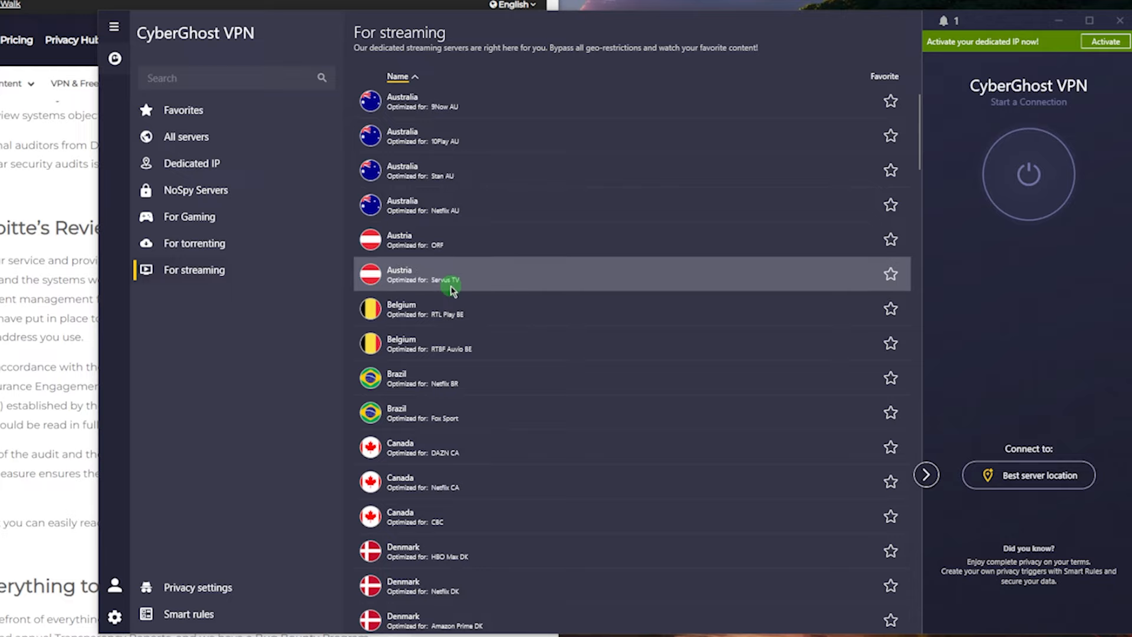
mouse_move(490, 260)
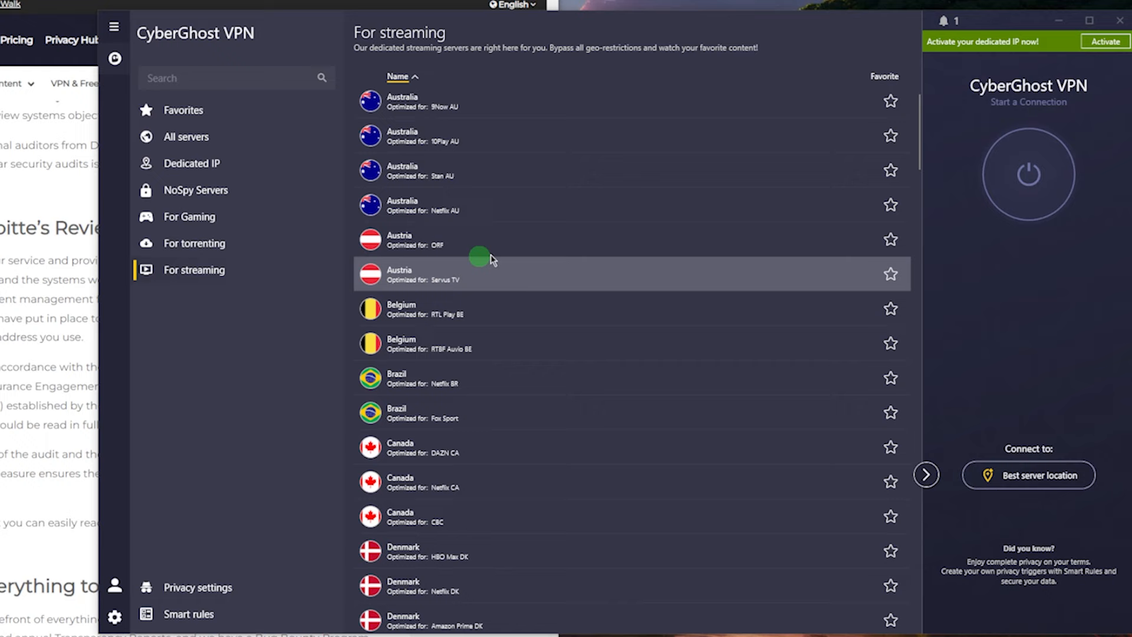